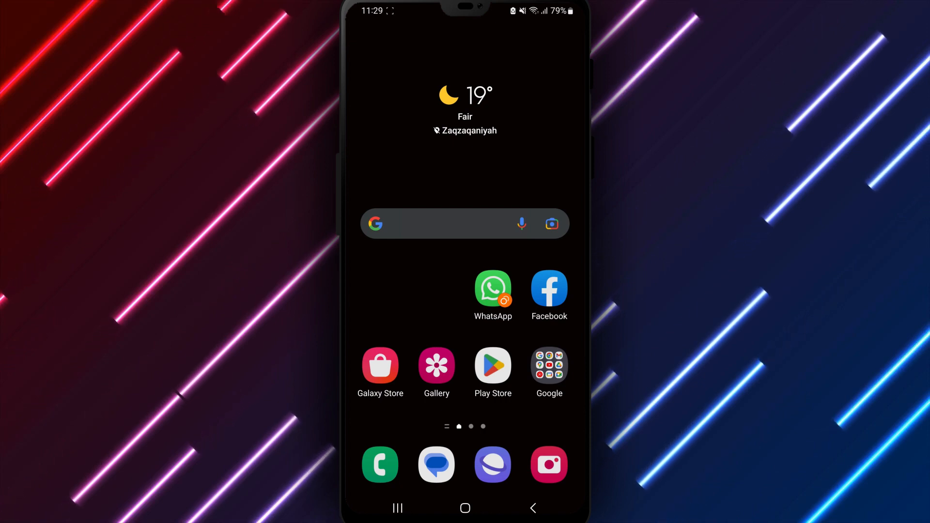
Step: Launch WhatsApp and open Settings > Chats from the three-dot menu
{"action": "left_click", "coordinate": [492, 290]}
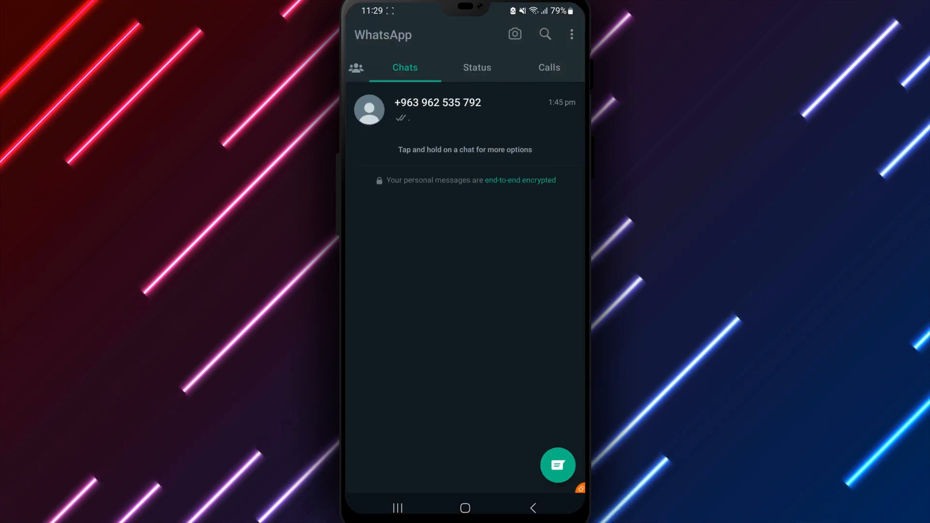
{"action": "left_click", "coordinate": [571, 34]}
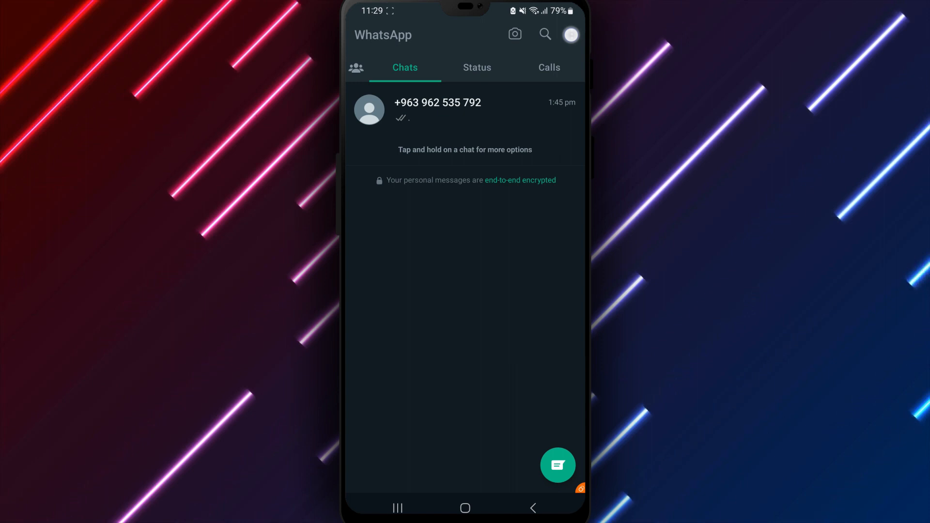
{"action": "left_click", "coordinate": [579, 34]}
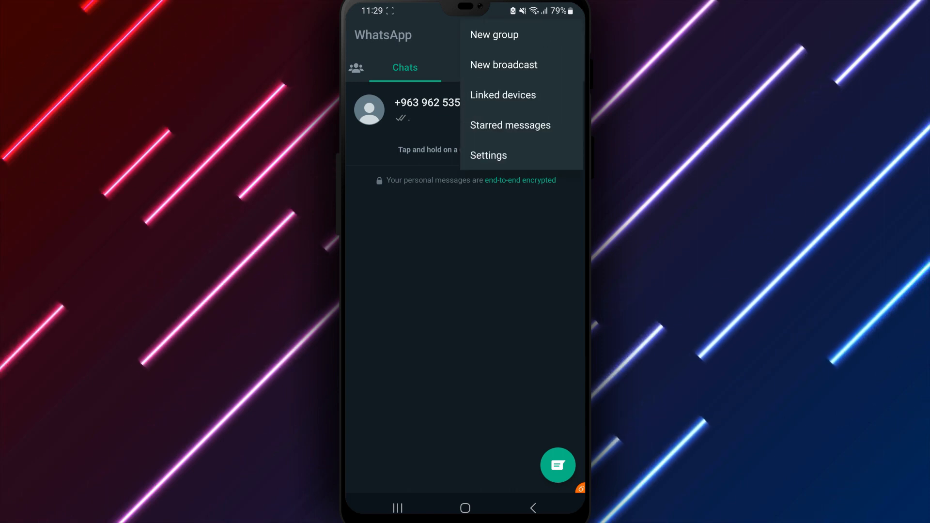
{"action": "left_click", "coordinate": [488, 155]}
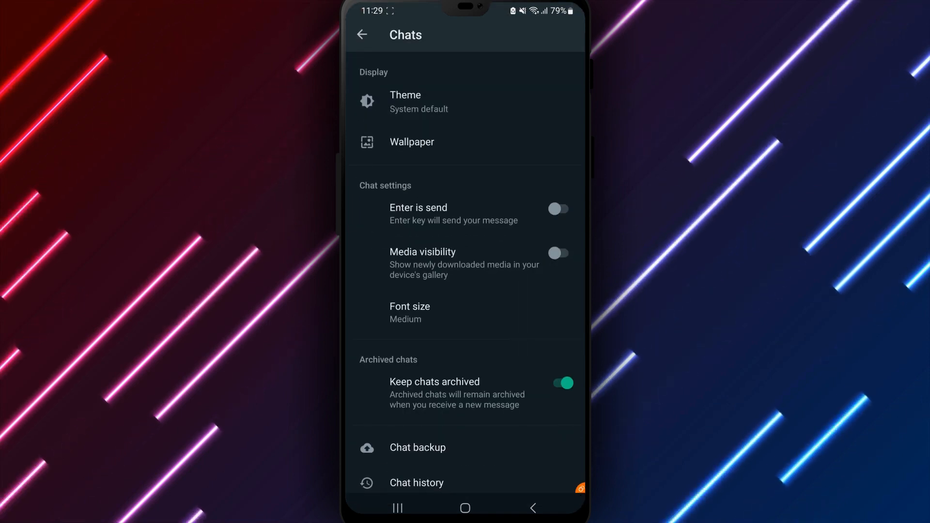
Step: Switch the Media visibility toggle on in Chats settings
{"action": "left_click", "coordinate": [557, 253]}
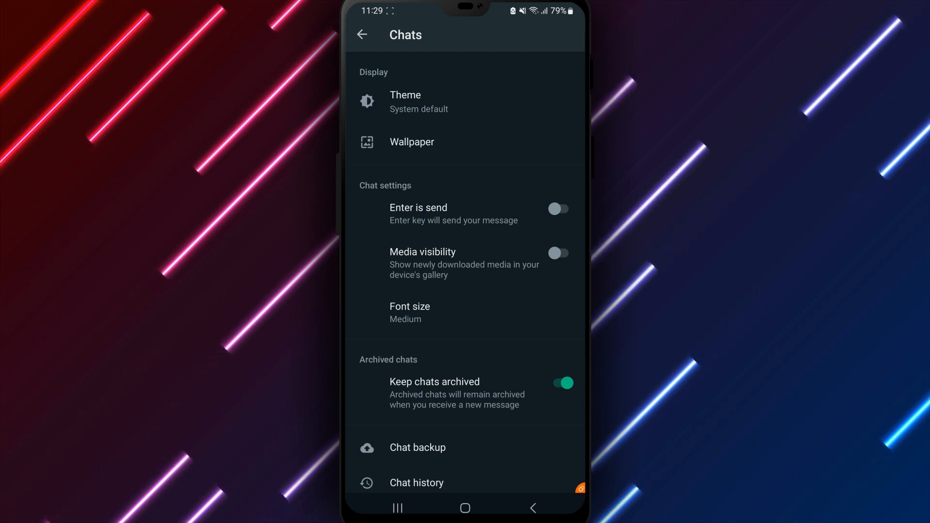
{"action": "left_click", "coordinate": [558, 253]}
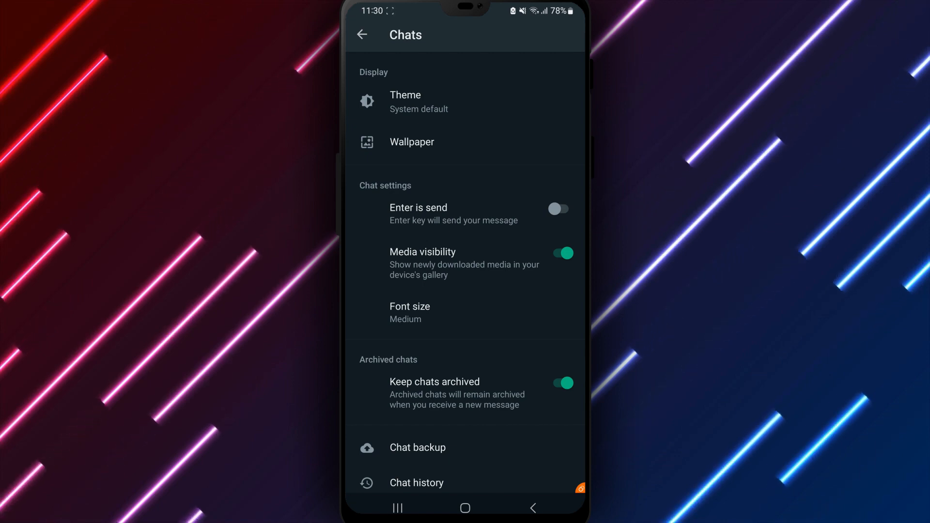
Step: Turn Media visibility off and go back to the main chats list
{"action": "left_click", "coordinate": [558, 253]}
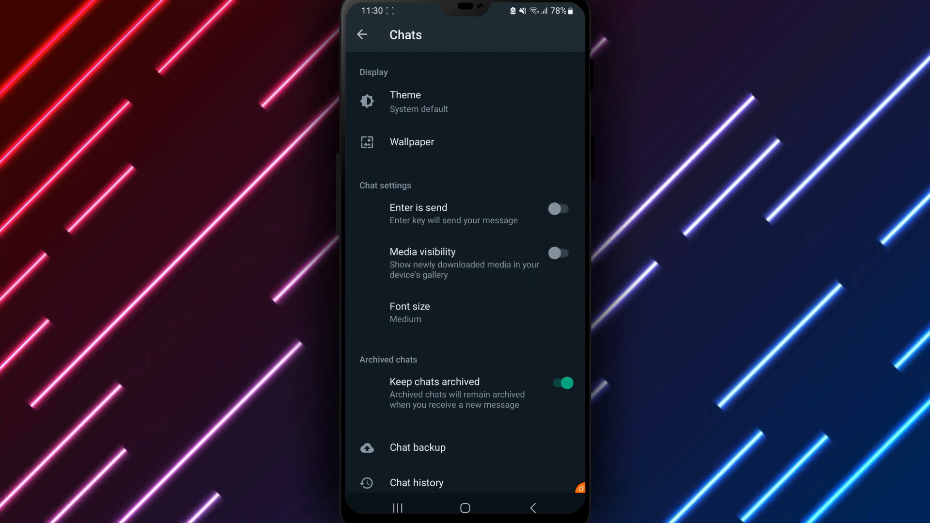
{"action": "left_click", "coordinate": [362, 34]}
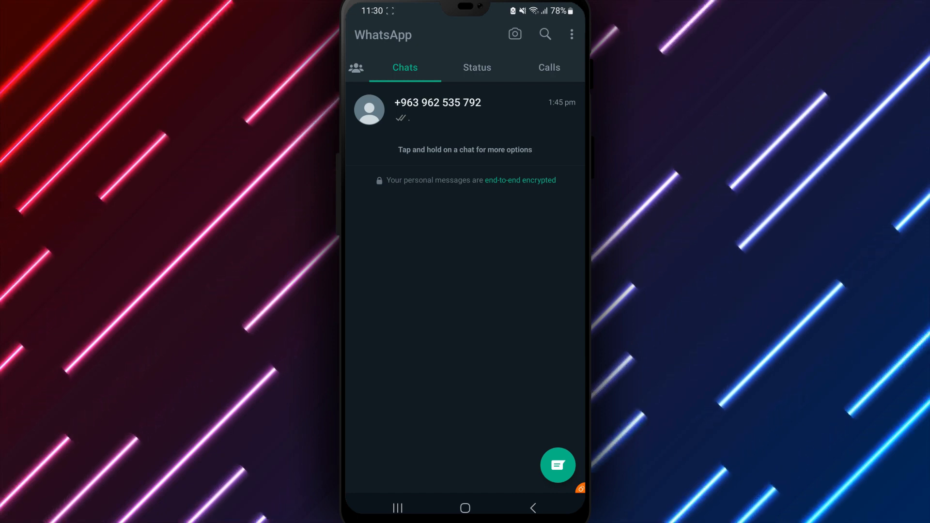
Step: Reopen Chats settings and switch Media visibility back on
{"action": "left_click", "coordinate": [572, 34]}
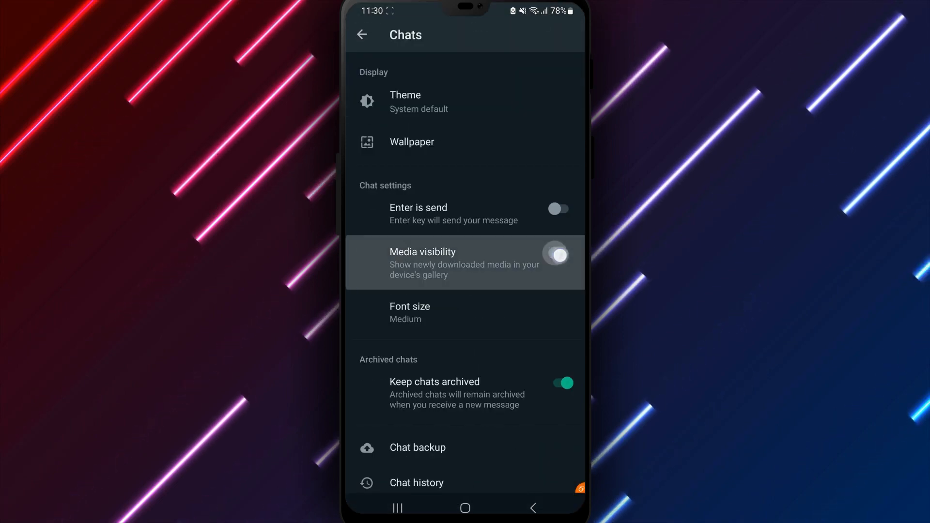
{"action": "left_click", "coordinate": [556, 254]}
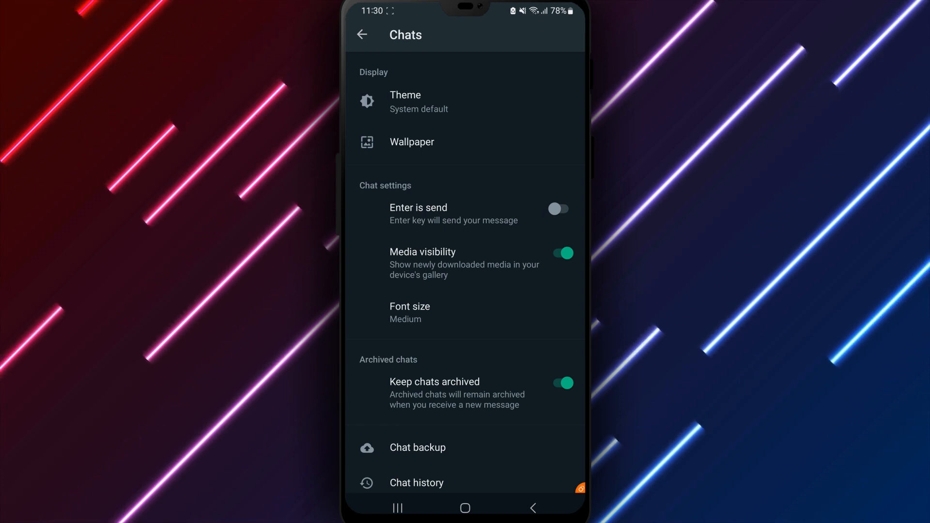